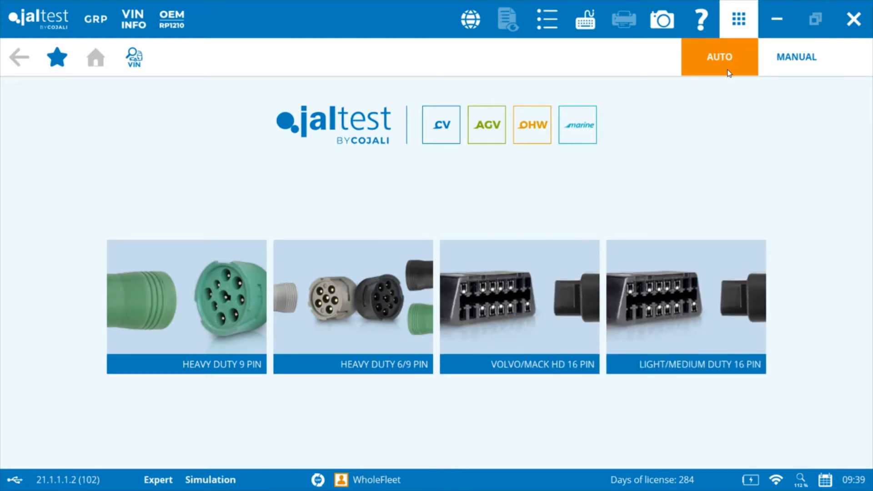
{"action": "mouse_move", "coordinate": [734, 77]}
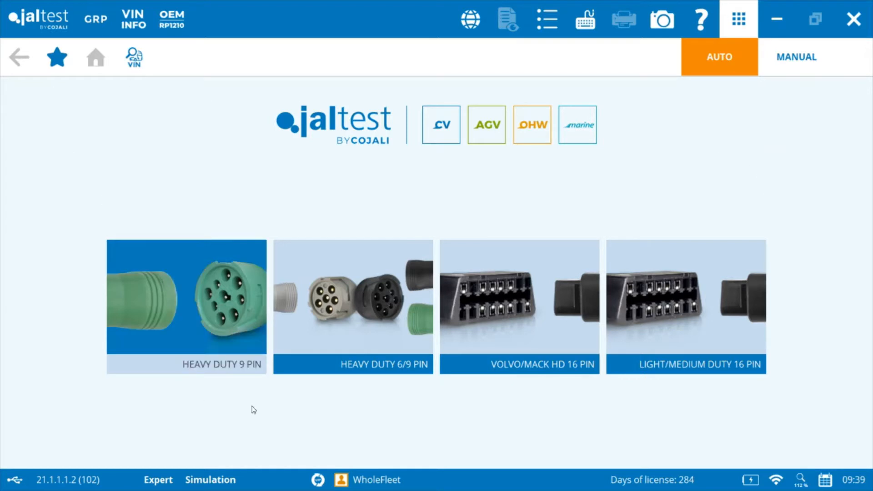
{"action": "mouse_move", "coordinate": [189, 395]}
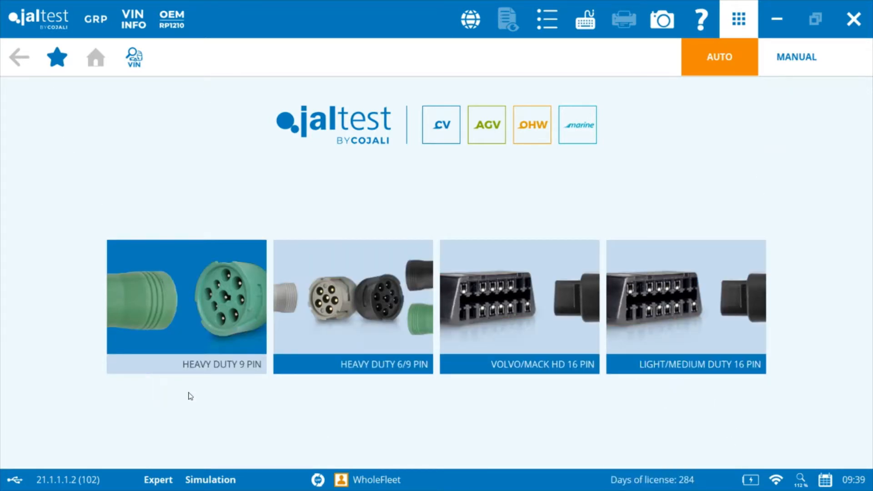
{"action": "mouse_move", "coordinate": [381, 400]}
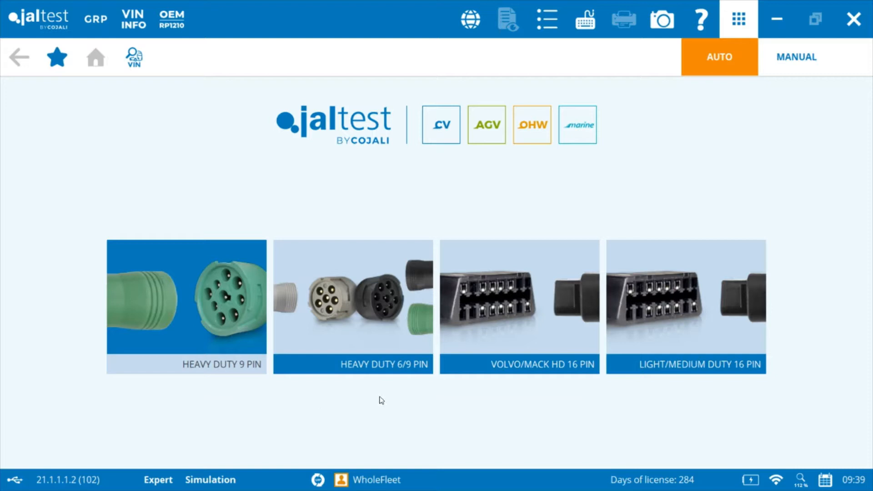
{"action": "mouse_move", "coordinate": [372, 412]}
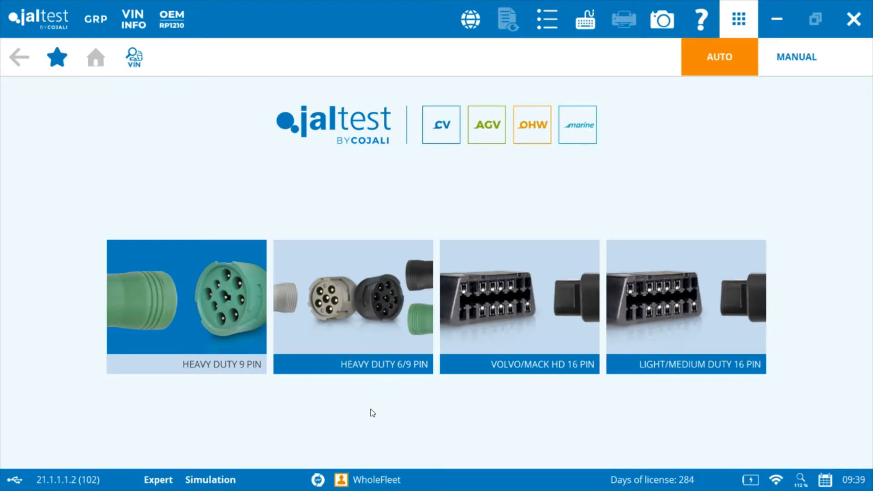
{"action": "mouse_move", "coordinate": [132, 278]}
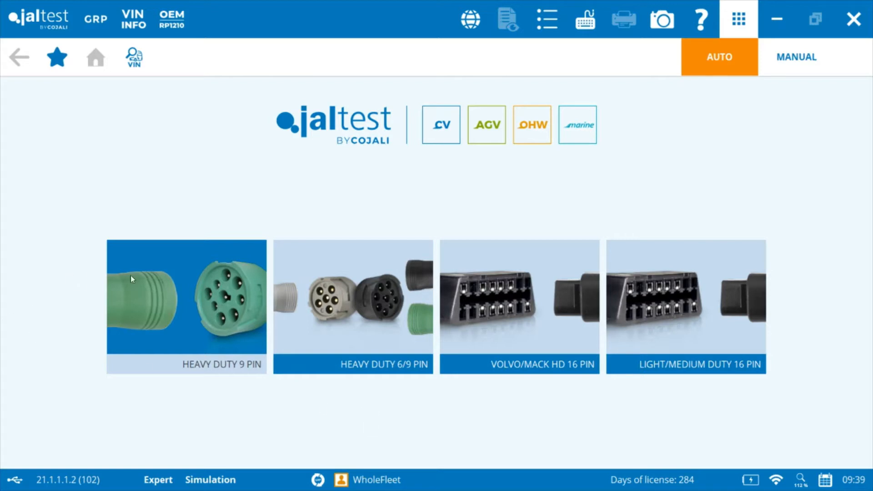
{"action": "mouse_move", "coordinate": [185, 323]}
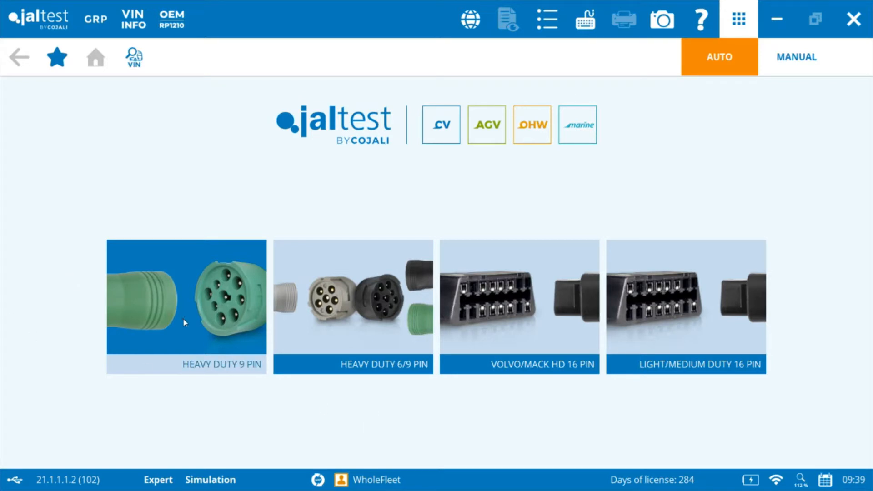
Choose the Heavy Duty 9 pin connection to start a scan with fault code reading.
{"action": "left_click", "coordinate": [186, 307]}
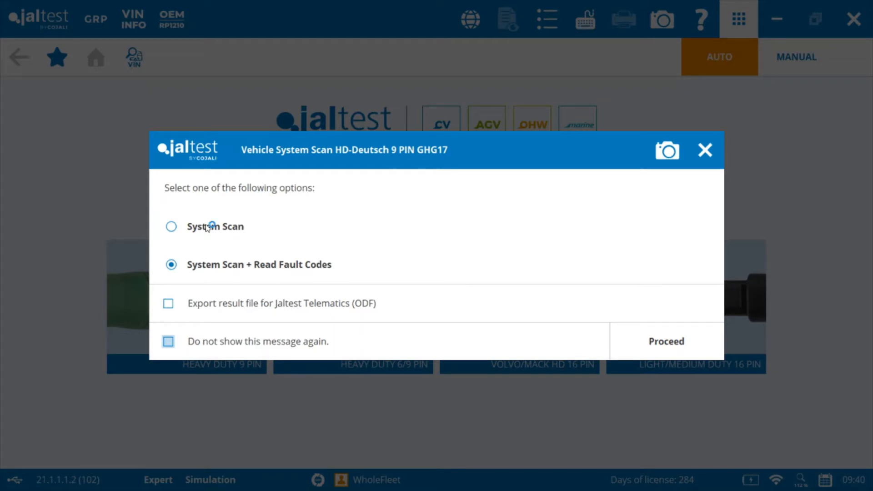
{"action": "mouse_move", "coordinate": [286, 230]}
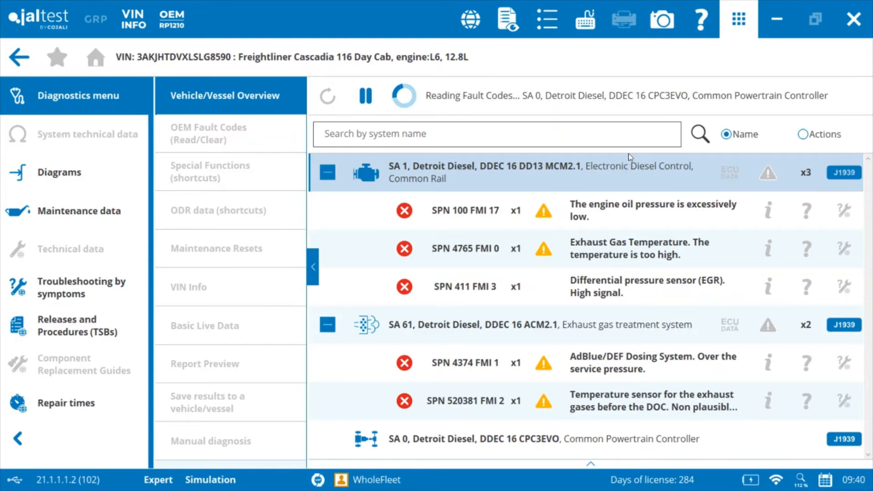
Scroll through the Freightliner Cascadia scan results as the 20 systems and their faults appear.
{"action": "scroll", "scroll_direction": "down", "scroll_amount": 3}
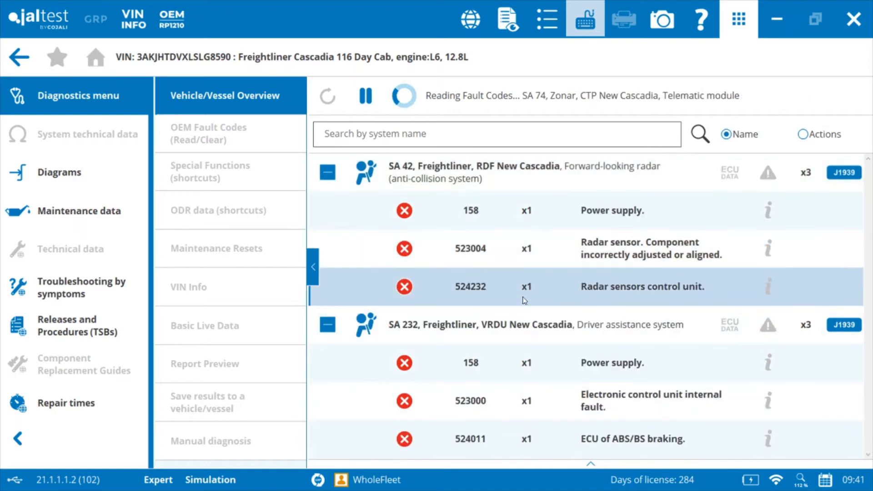
{"action": "scroll", "scroll_direction": "down", "scroll_amount": 3}
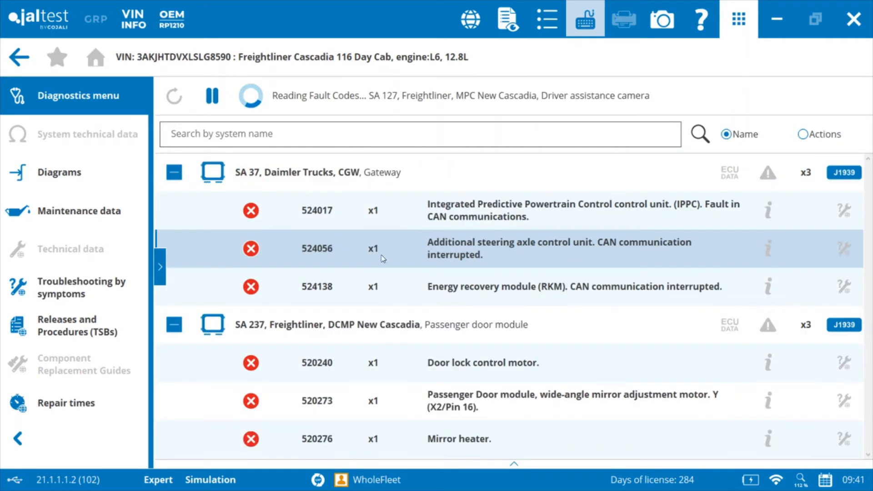
{"action": "scroll", "scroll_direction": "down", "scroll_amount": 3}
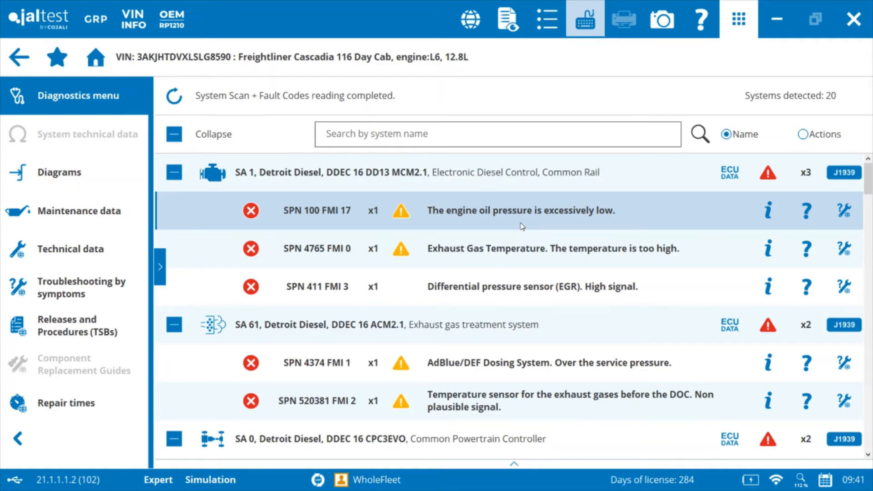
{"action": "mouse_move", "coordinate": [561, 206]}
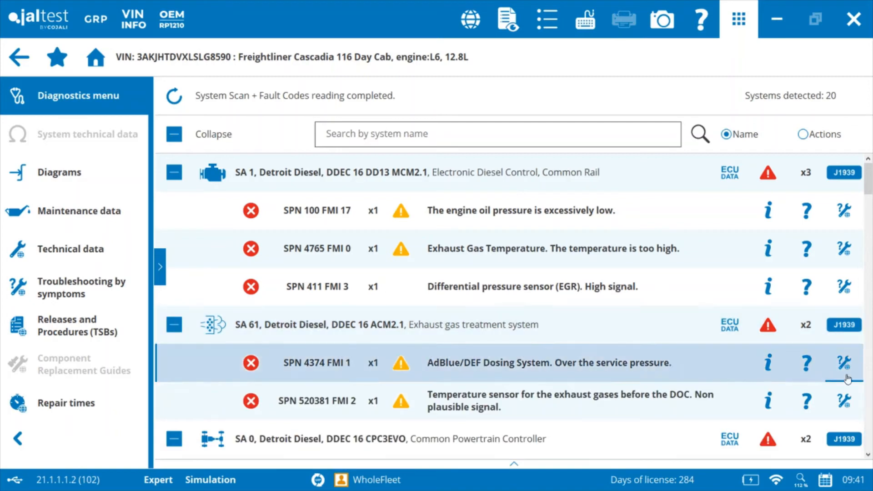
{"action": "scroll", "scroll_direction": "down", "scroll_amount": 3}
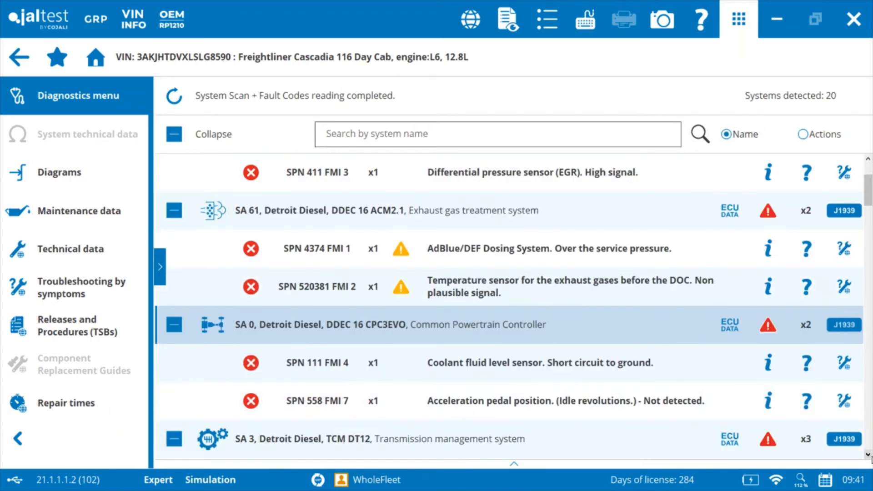
{"action": "scroll", "scroll_direction": "down", "scroll_amount": 3}
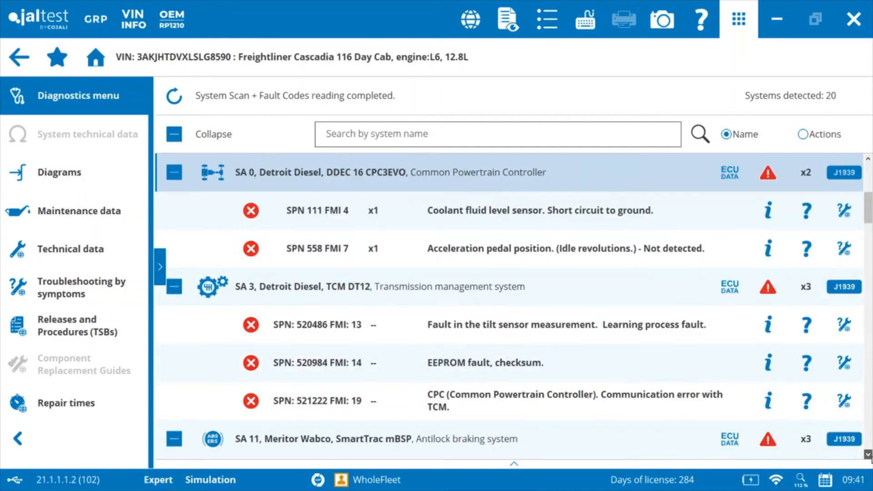
{"action": "scroll", "scroll_direction": "down", "scroll_amount": 3}
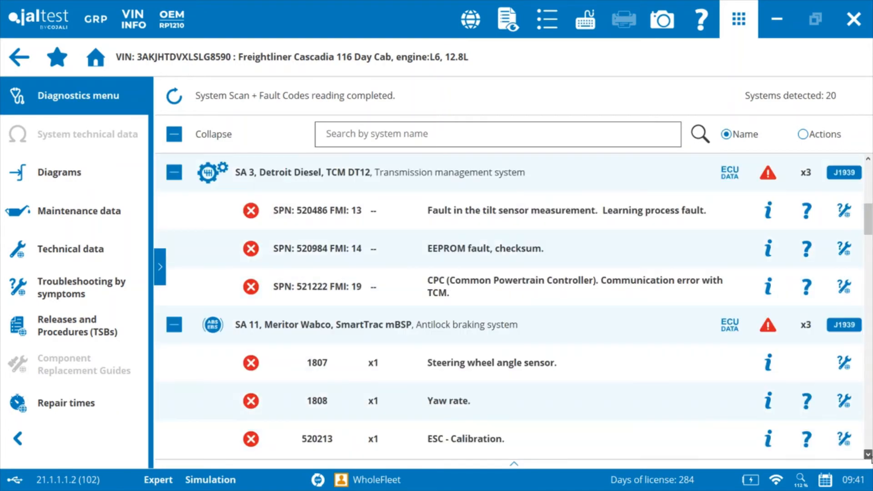
{"action": "scroll", "scroll_direction": "down", "scroll_amount": 3}
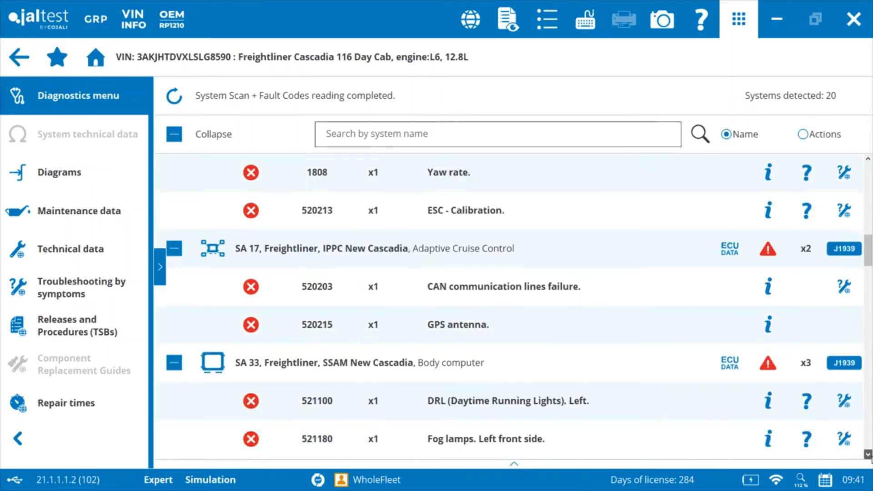
{"action": "scroll", "scroll_direction": "down", "scroll_amount": 3}
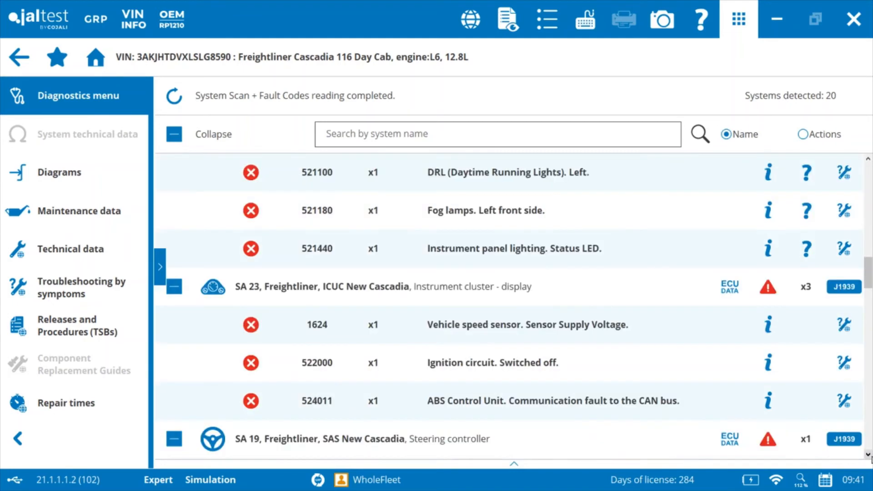
{"action": "scroll", "scroll_direction": "down", "scroll_amount": 3}
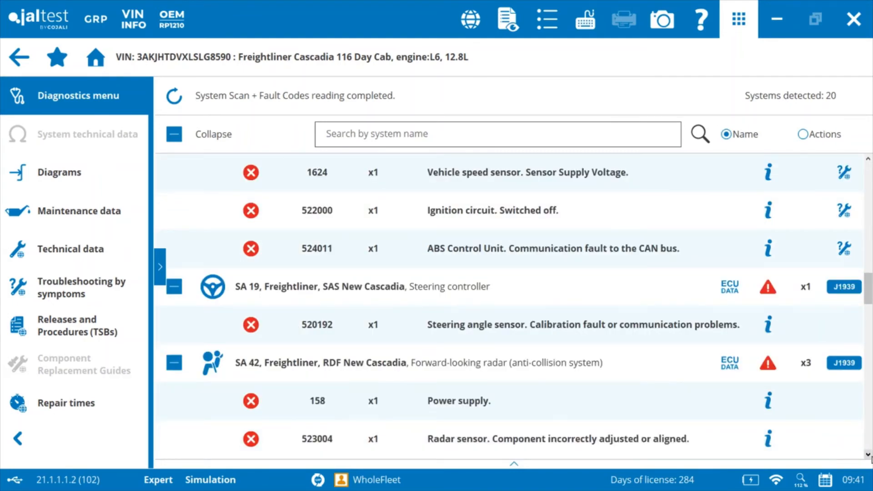
{"action": "scroll", "scroll_direction": "down", "scroll_amount": 3}
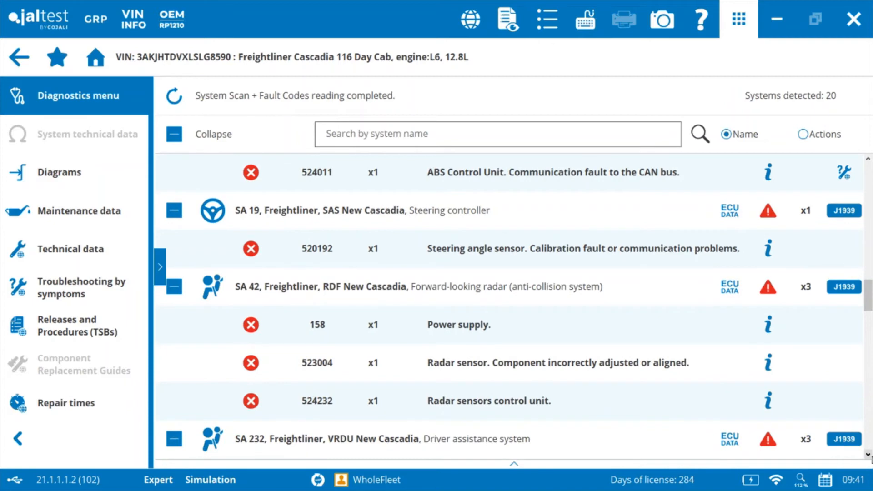
{"action": "scroll", "scroll_direction": "down", "scroll_amount": 3}
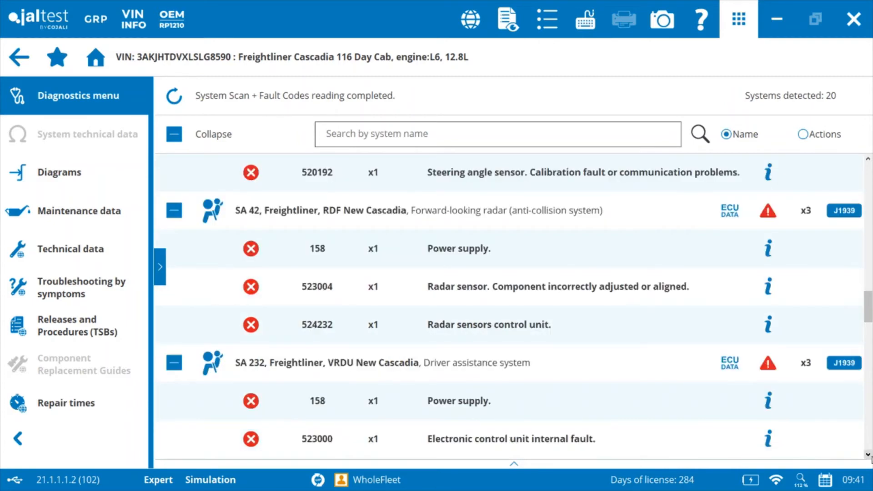
{"action": "scroll", "scroll_direction": "down", "scroll_amount": 3}
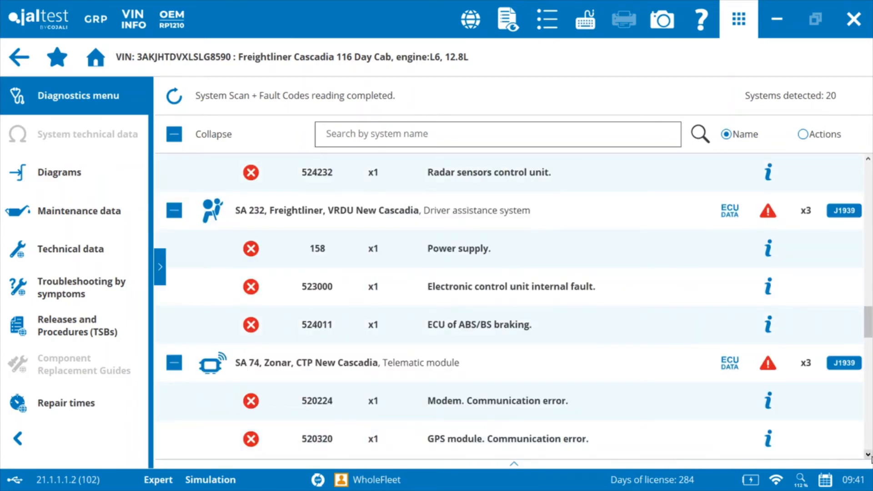
{"action": "scroll", "scroll_direction": "down", "scroll_amount": 3}
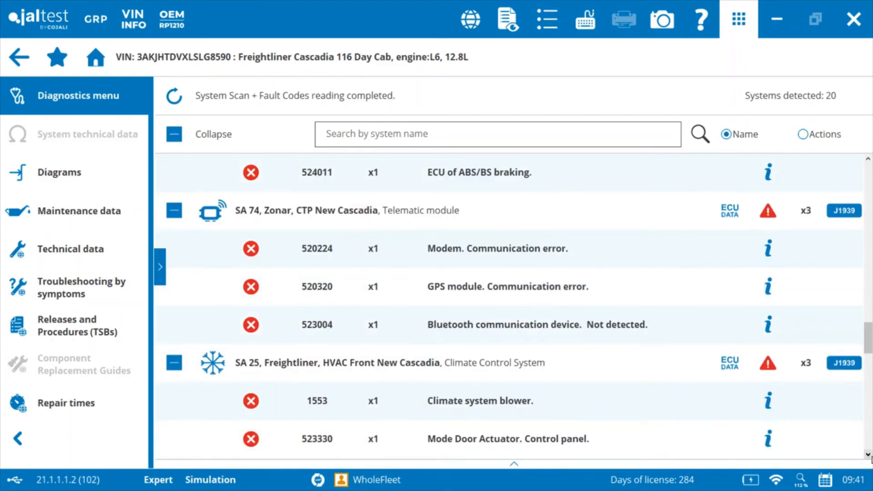
{"action": "scroll", "scroll_direction": "down", "scroll_amount": 3}
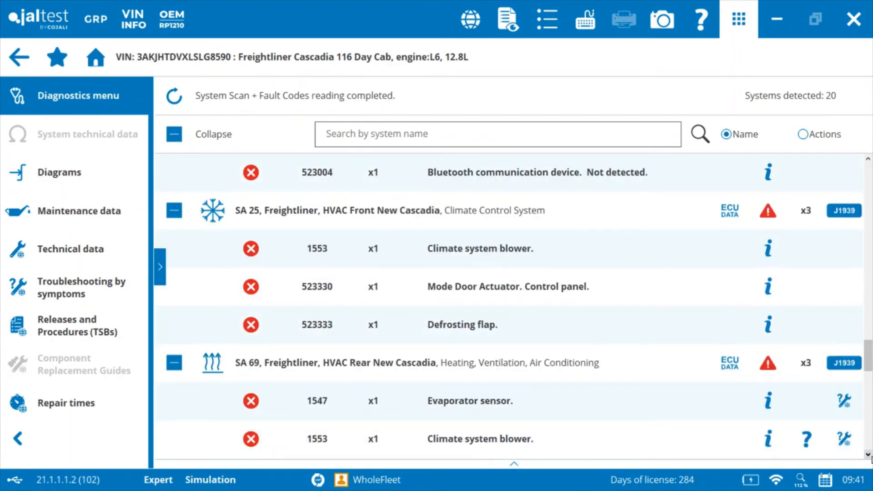
{"action": "scroll", "scroll_direction": "down", "scroll_amount": 3}
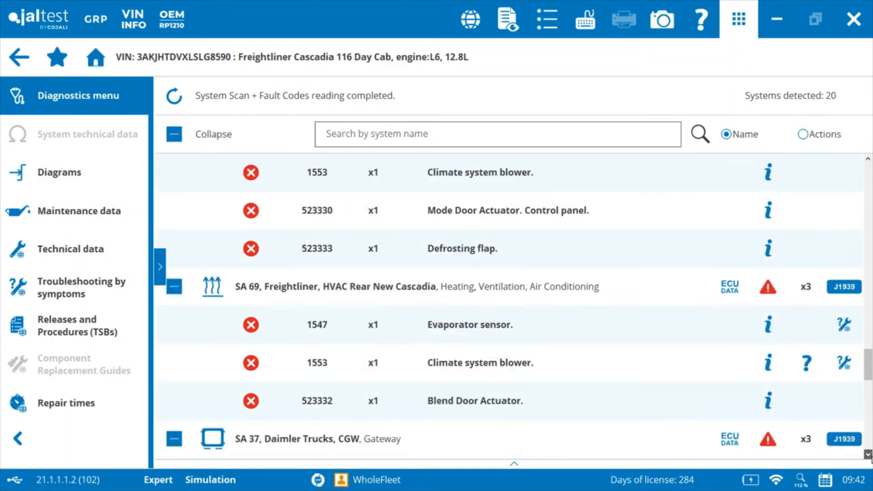
{"action": "scroll", "scroll_direction": "down", "scroll_amount": 3}
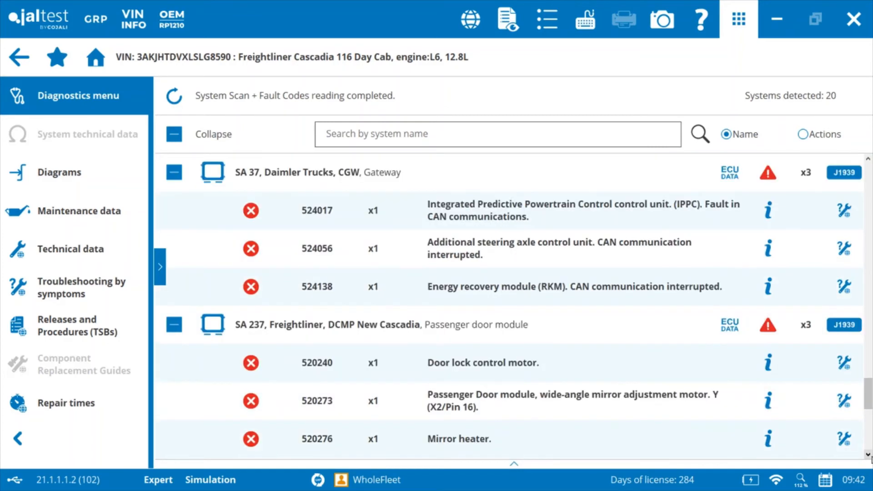
{"action": "scroll", "scroll_direction": "down", "scroll_amount": 3}
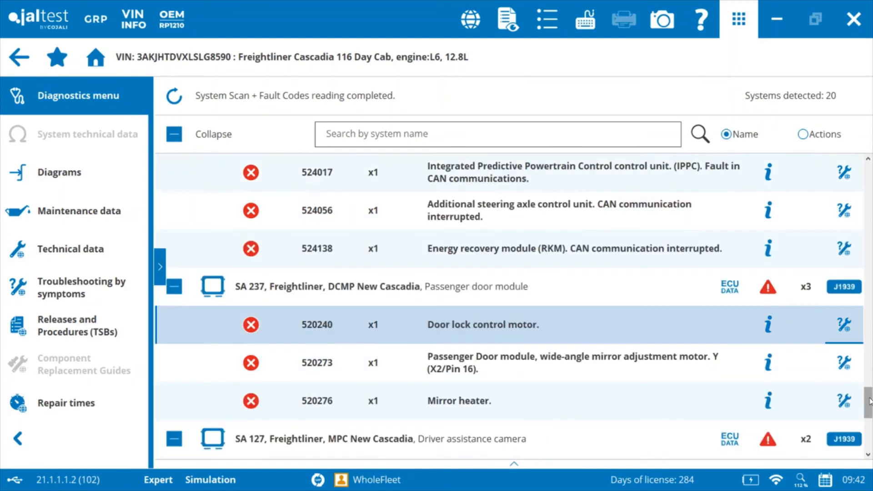
{"action": "scroll", "scroll_direction": "up", "scroll_amount": 3}
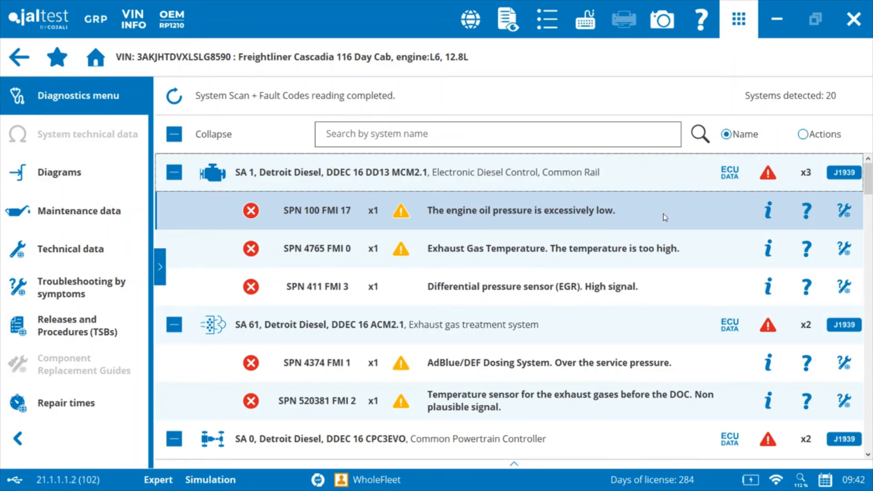
{"action": "mouse_move", "coordinate": [163, 223]}
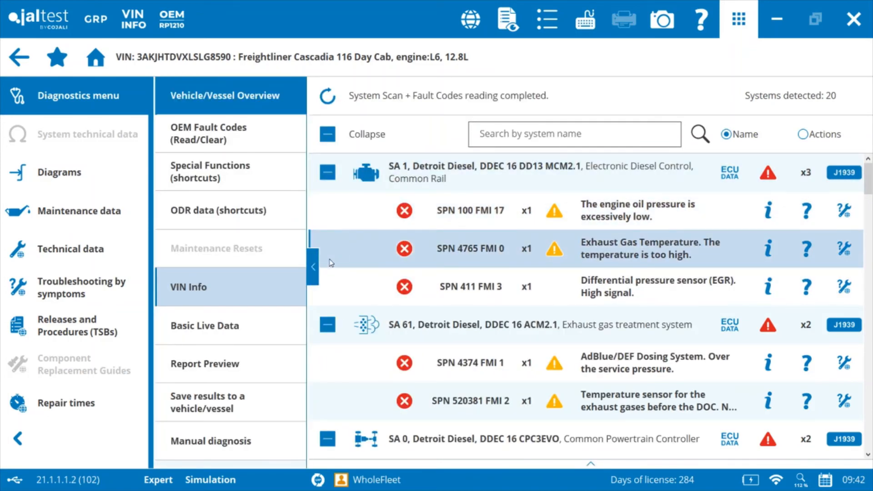
Close the vehicle overview options panel, leaving the SA 1 engine fault codes listed.
{"action": "left_click", "coordinate": [312, 266]}
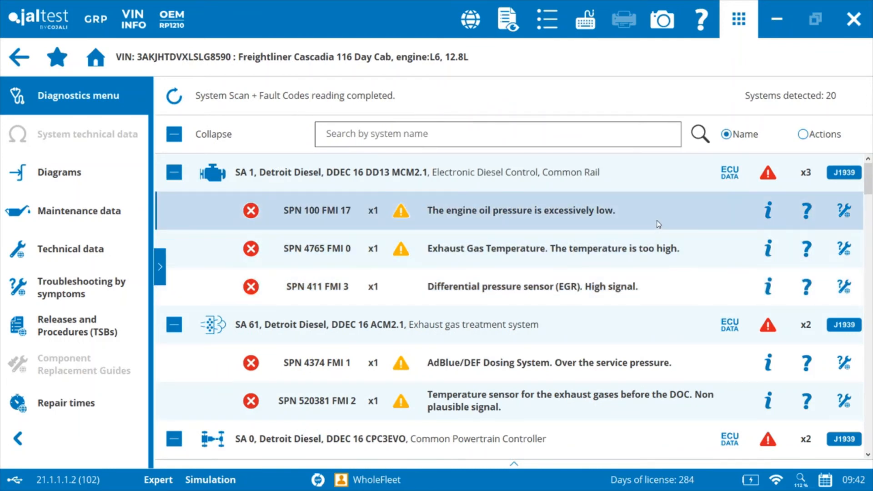
{"action": "mouse_move", "coordinate": [769, 211]}
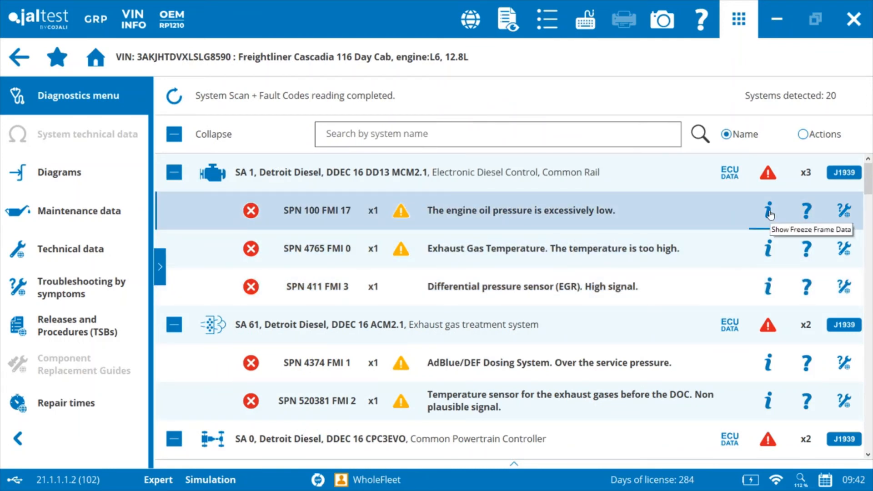
{"action": "mouse_move", "coordinate": [767, 283]}
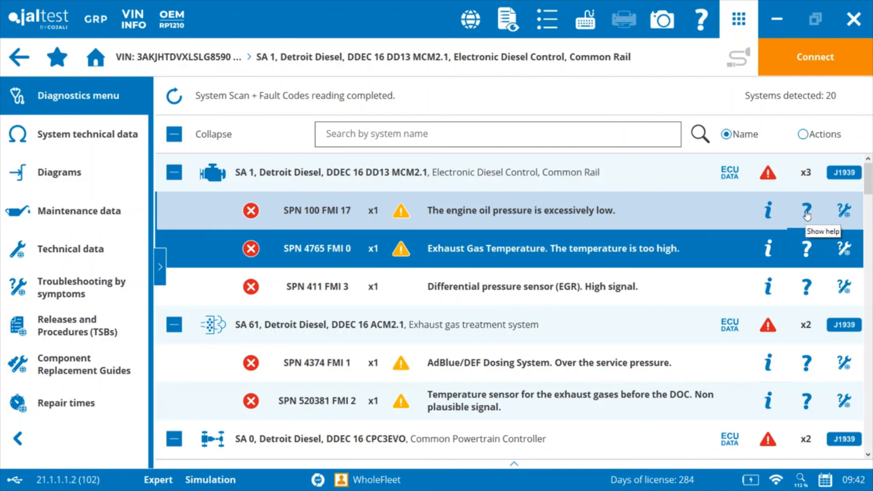
{"action": "mouse_move", "coordinate": [807, 216]}
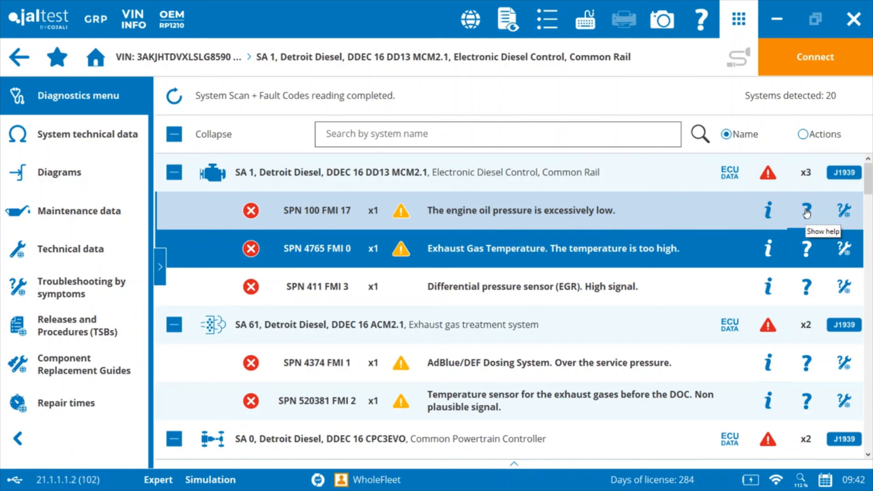
{"action": "mouse_move", "coordinate": [804, 218]}
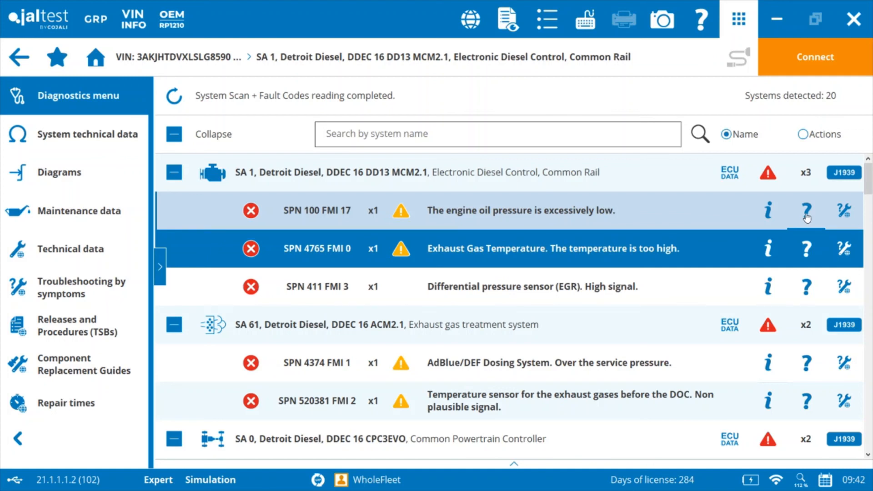
{"action": "mouse_move", "coordinate": [844, 211]}
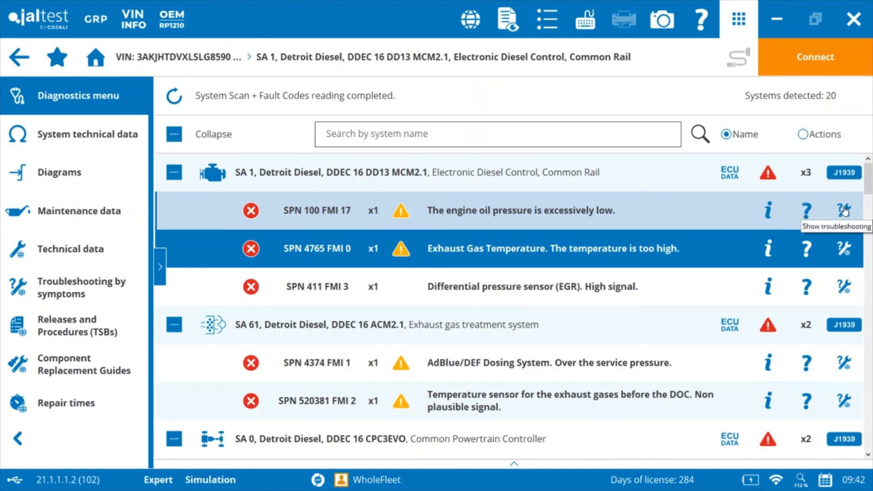